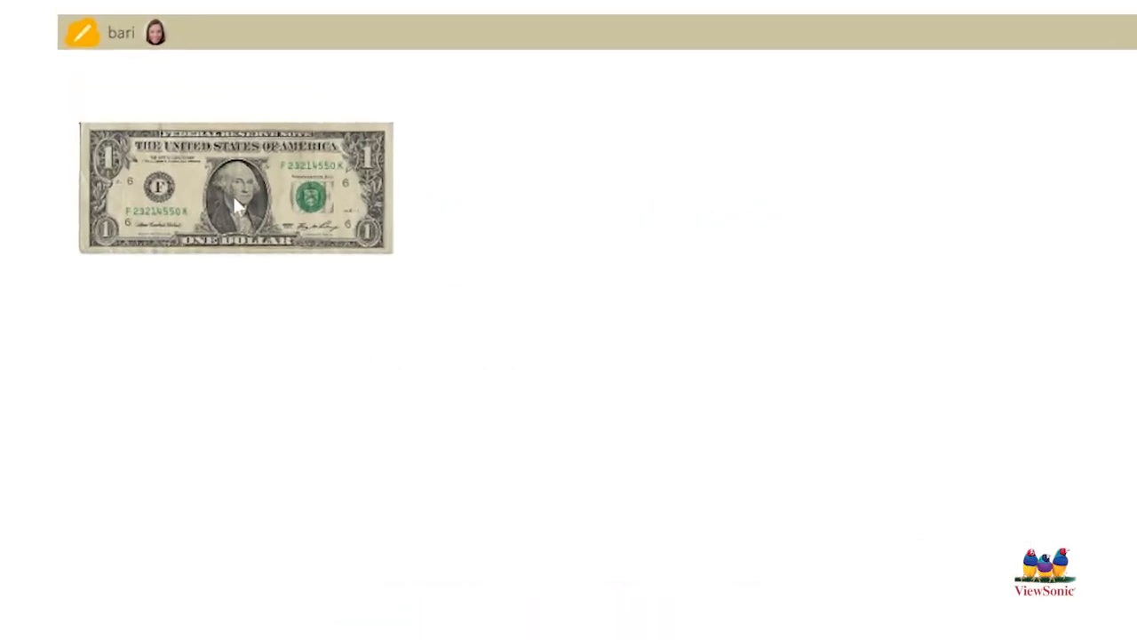
Select the dollar bill image to show its object editing menu
{"action": "left_click", "coordinate": [236, 187]}
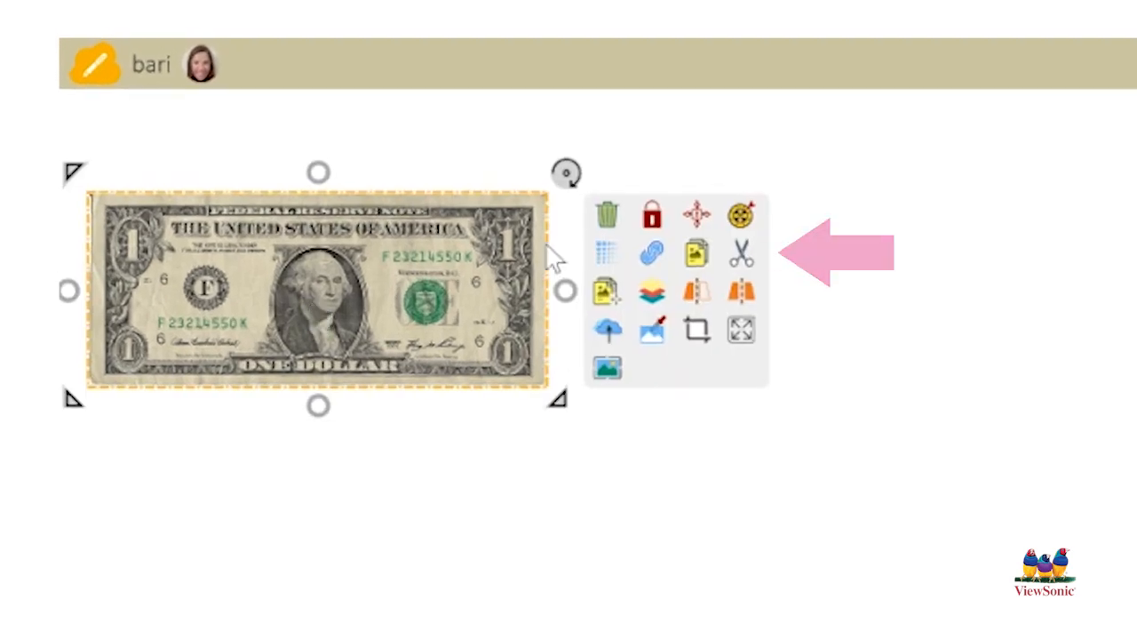
{"action": "mouse_move", "coordinate": [697, 253]}
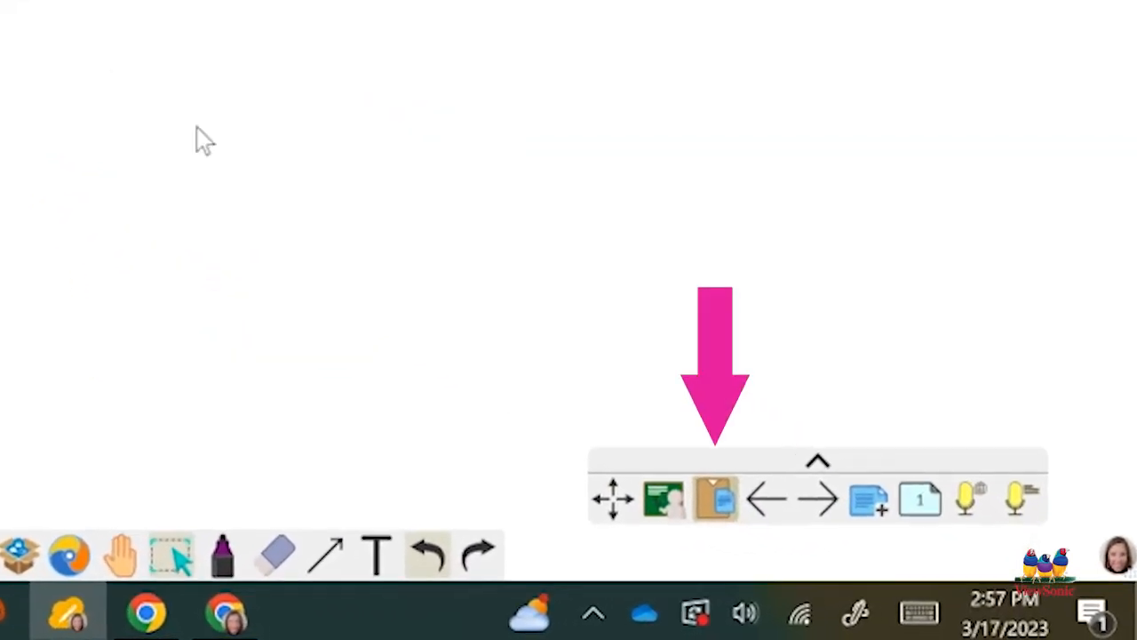
{"action": "mouse_move", "coordinate": [715, 499]}
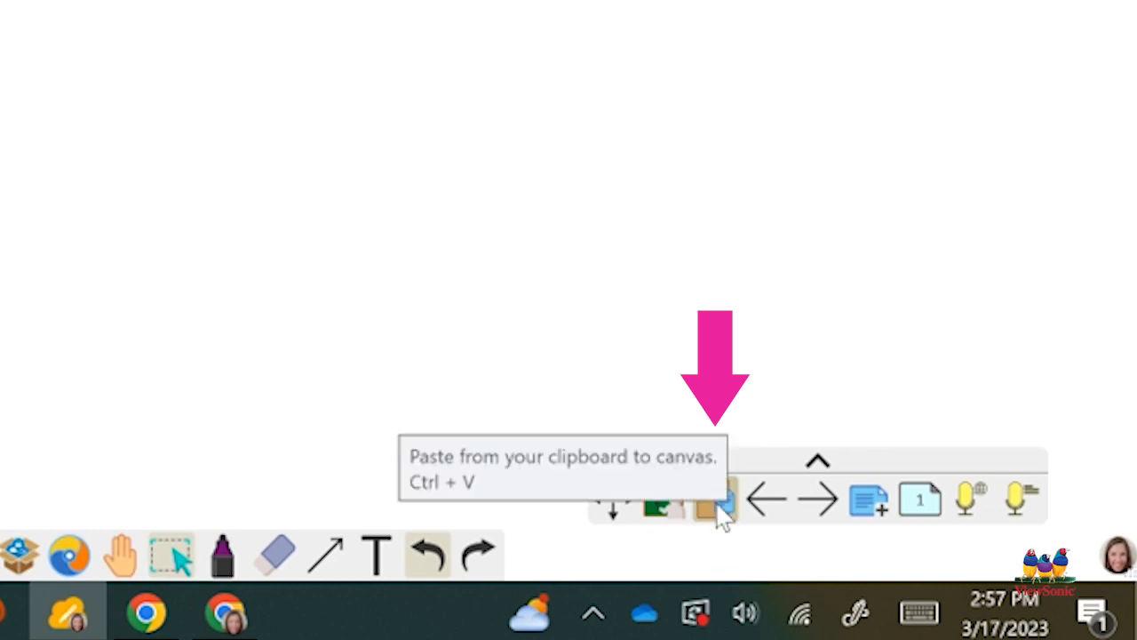
Paste a copy of the dollar bill and place it under the first bill
{"action": "left_click", "coordinate": [721, 502]}
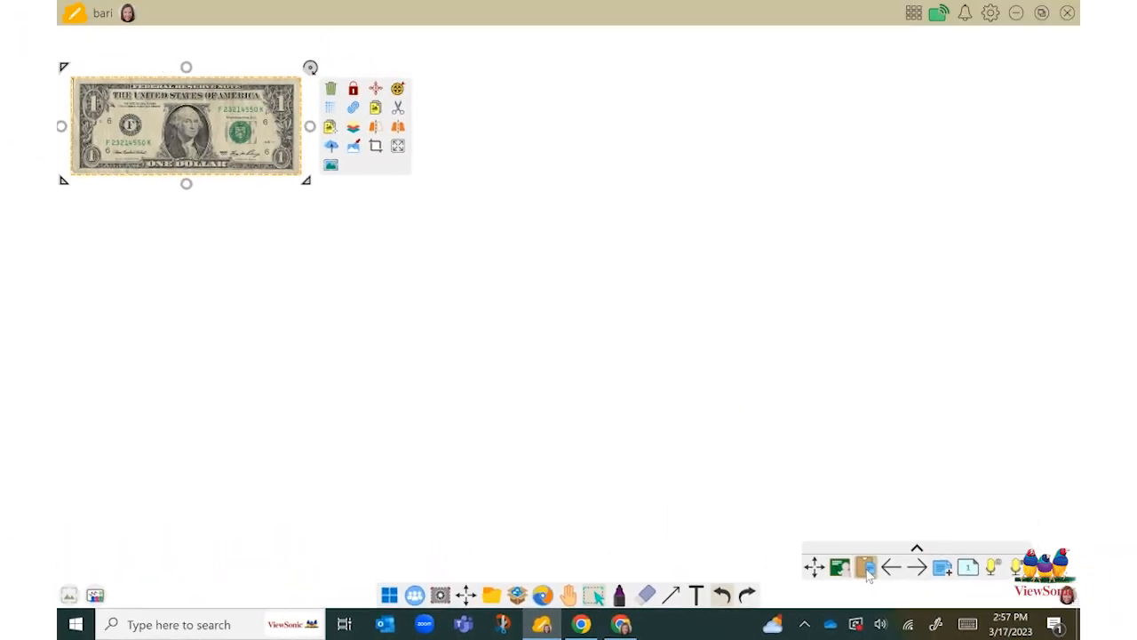
{"action": "mouse_move", "coordinate": [211, 151]}
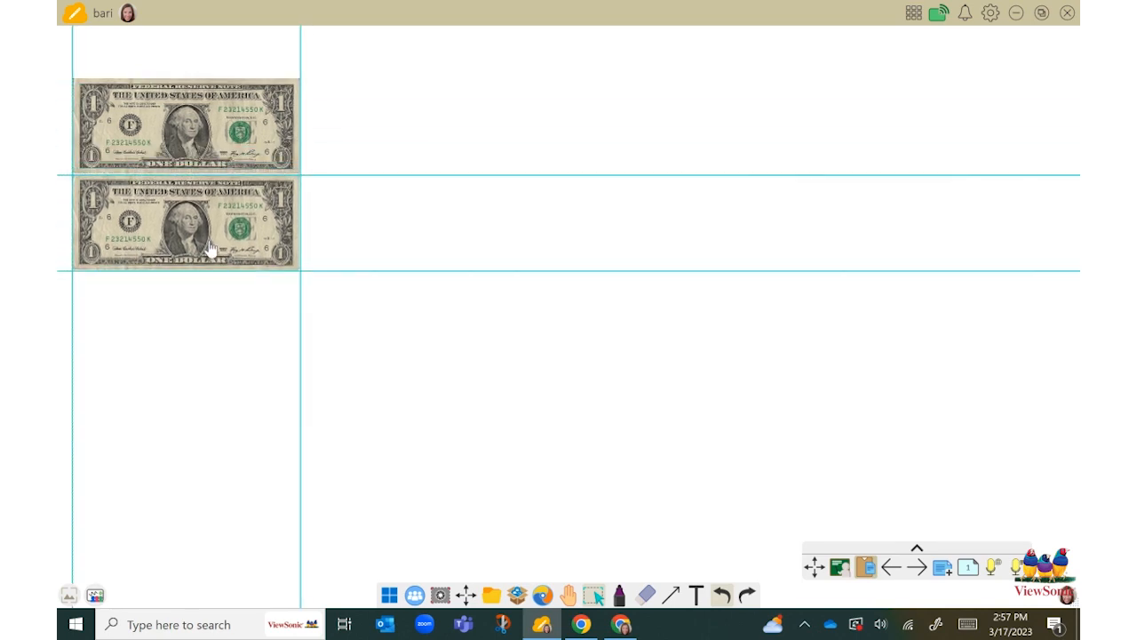
{"action": "left_click", "coordinate": [184, 222]}
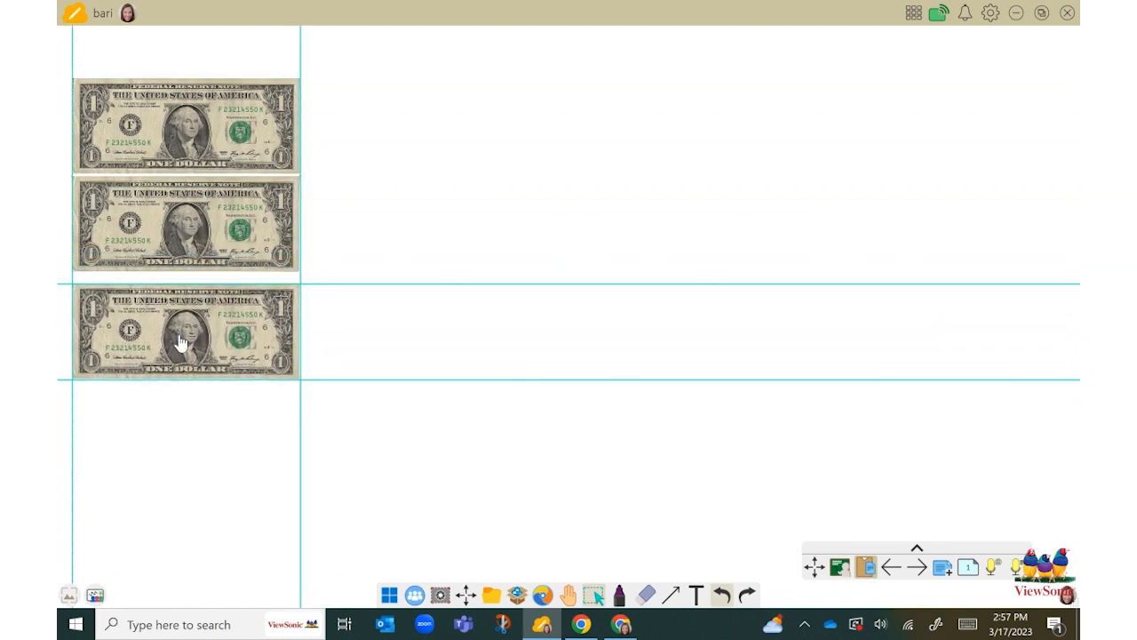
Place the third bill below the second, then switch to the supply list document
{"action": "left_click", "coordinate": [185, 330]}
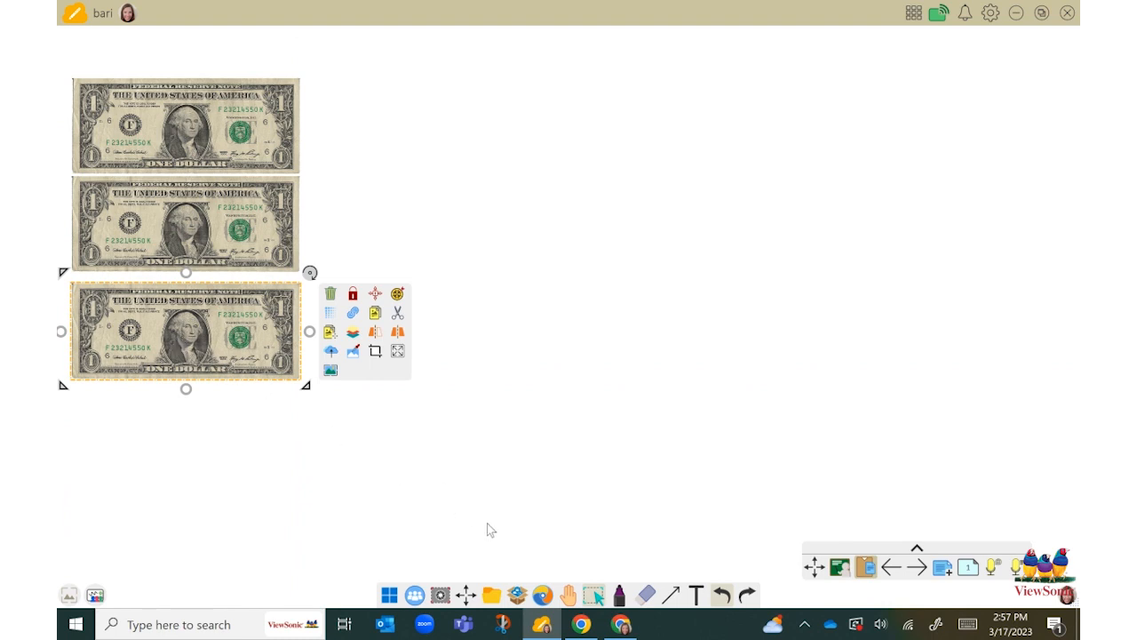
{"action": "left_click", "coordinate": [620, 623]}
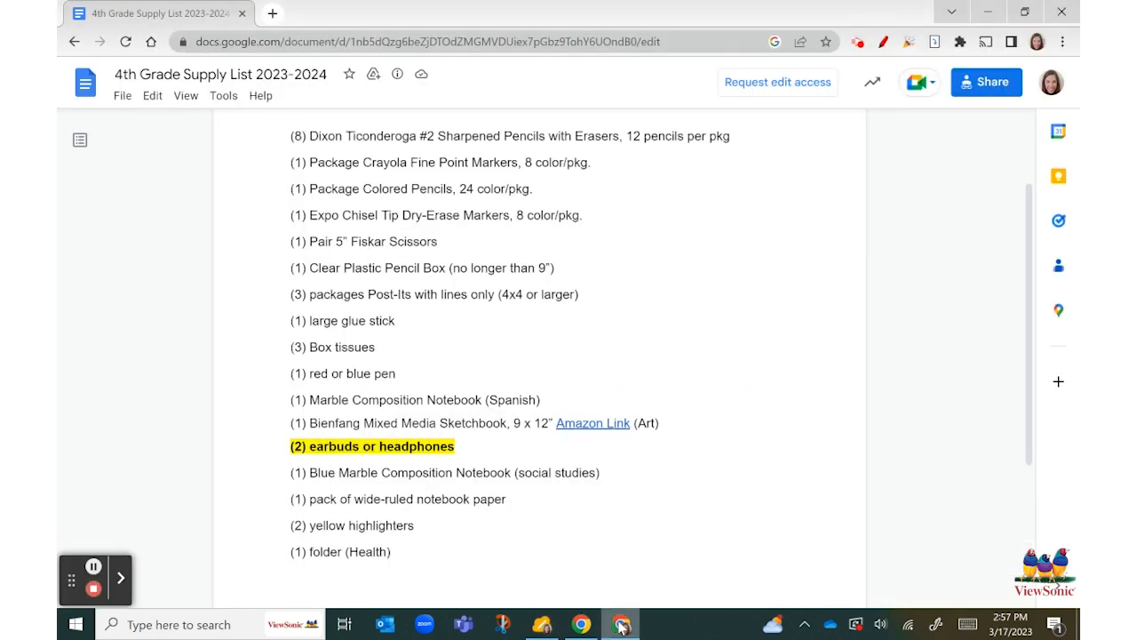
Select the text in the 4th Grade Supply List 2023-2024 document
{"action": "left_click", "coordinate": [389, 552]}
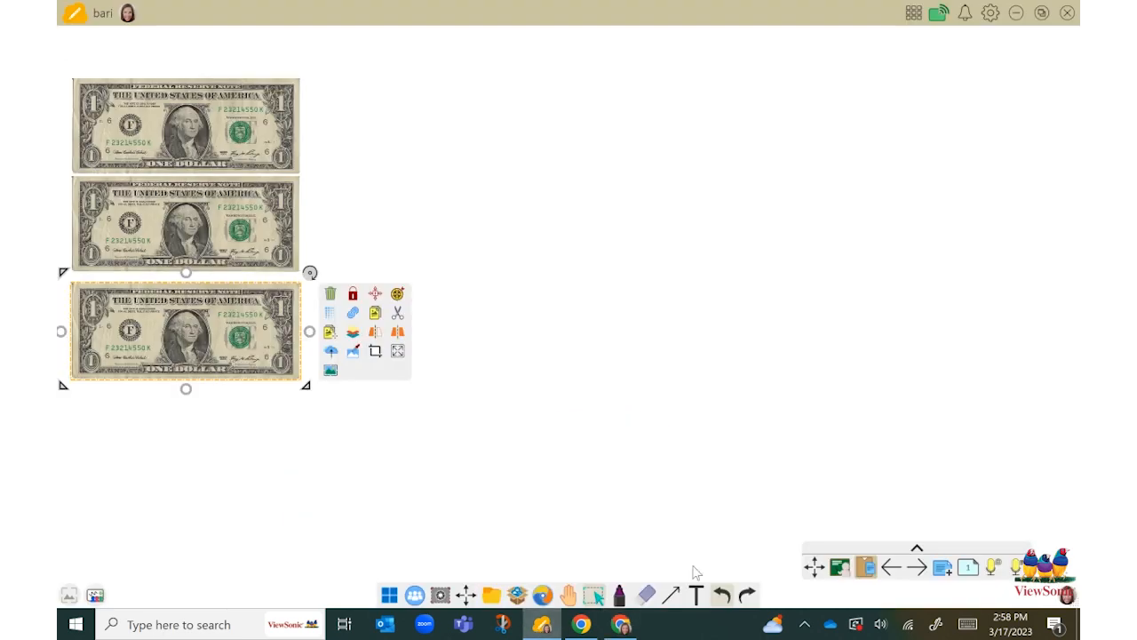
{"action": "mouse_move", "coordinate": [866, 569]}
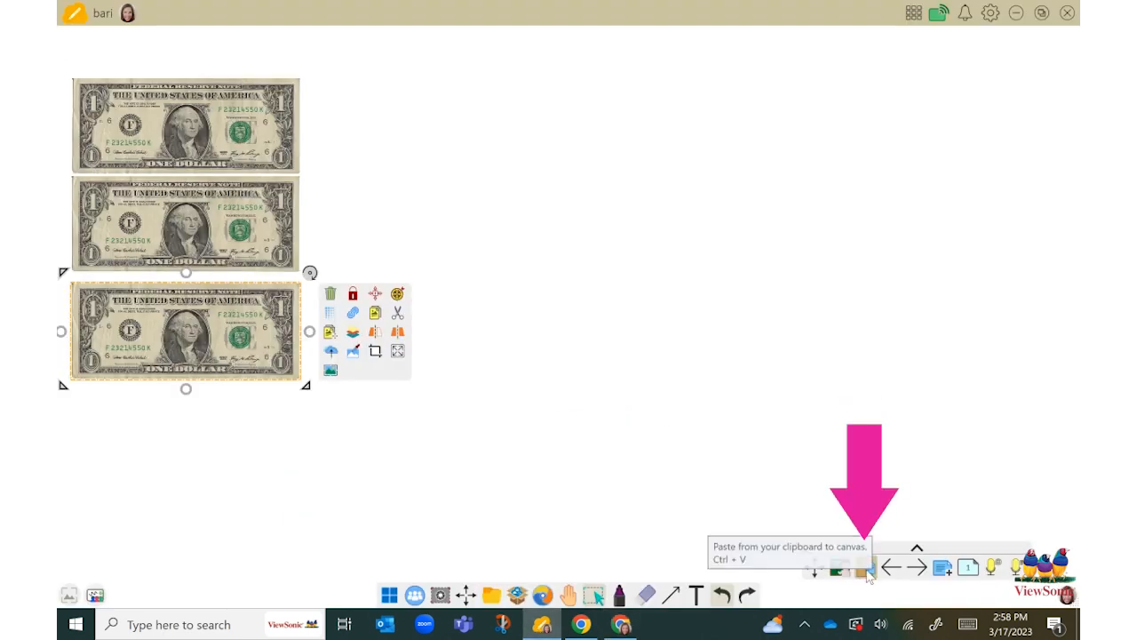